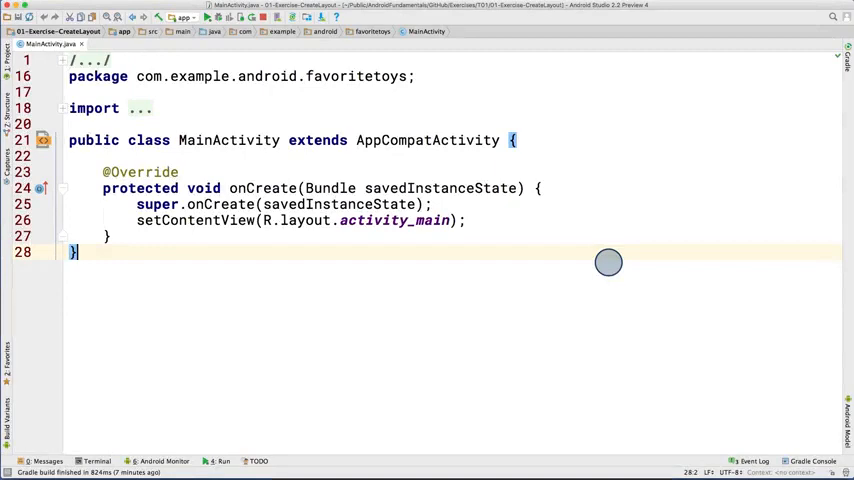
pyautogui.moveTo(557, 386)
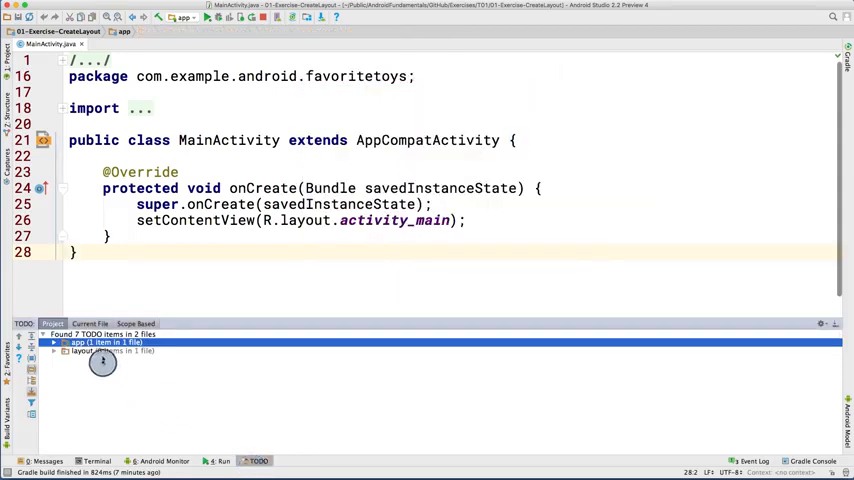
# Step: Open activity_main.xml at TODO (2) on removing constraint attributes from the expanded TODO list
pyautogui.click(54, 342)
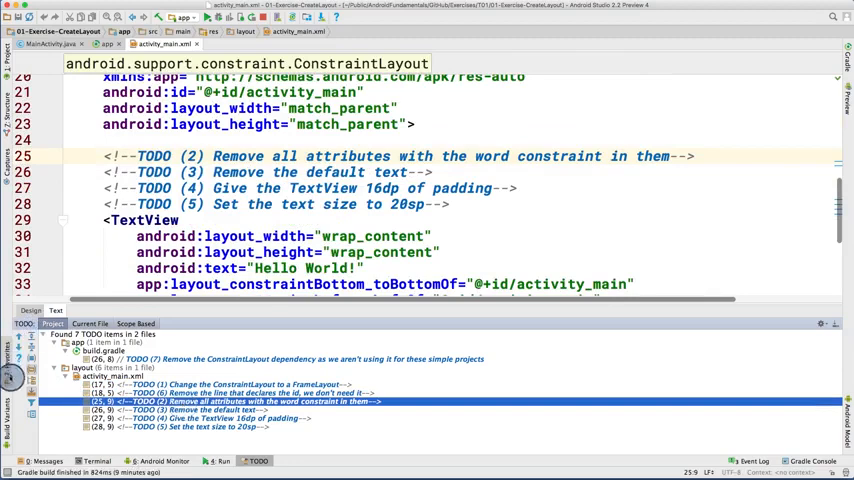
pyautogui.moveTo(48, 310)
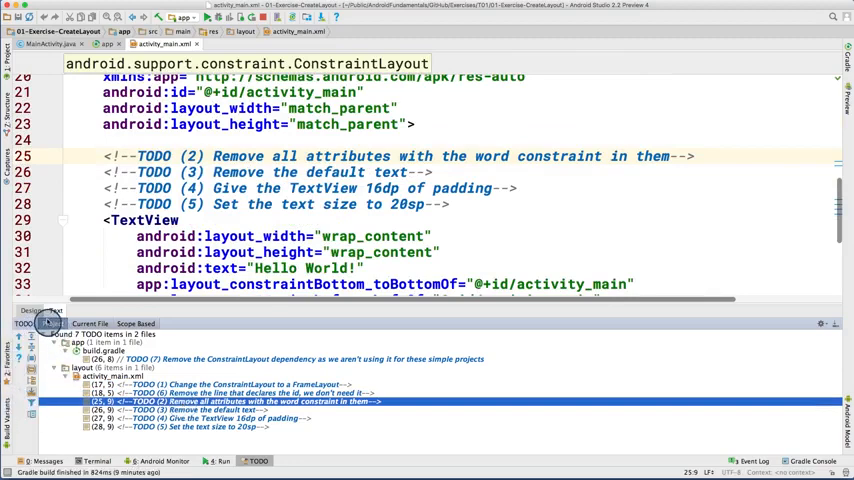